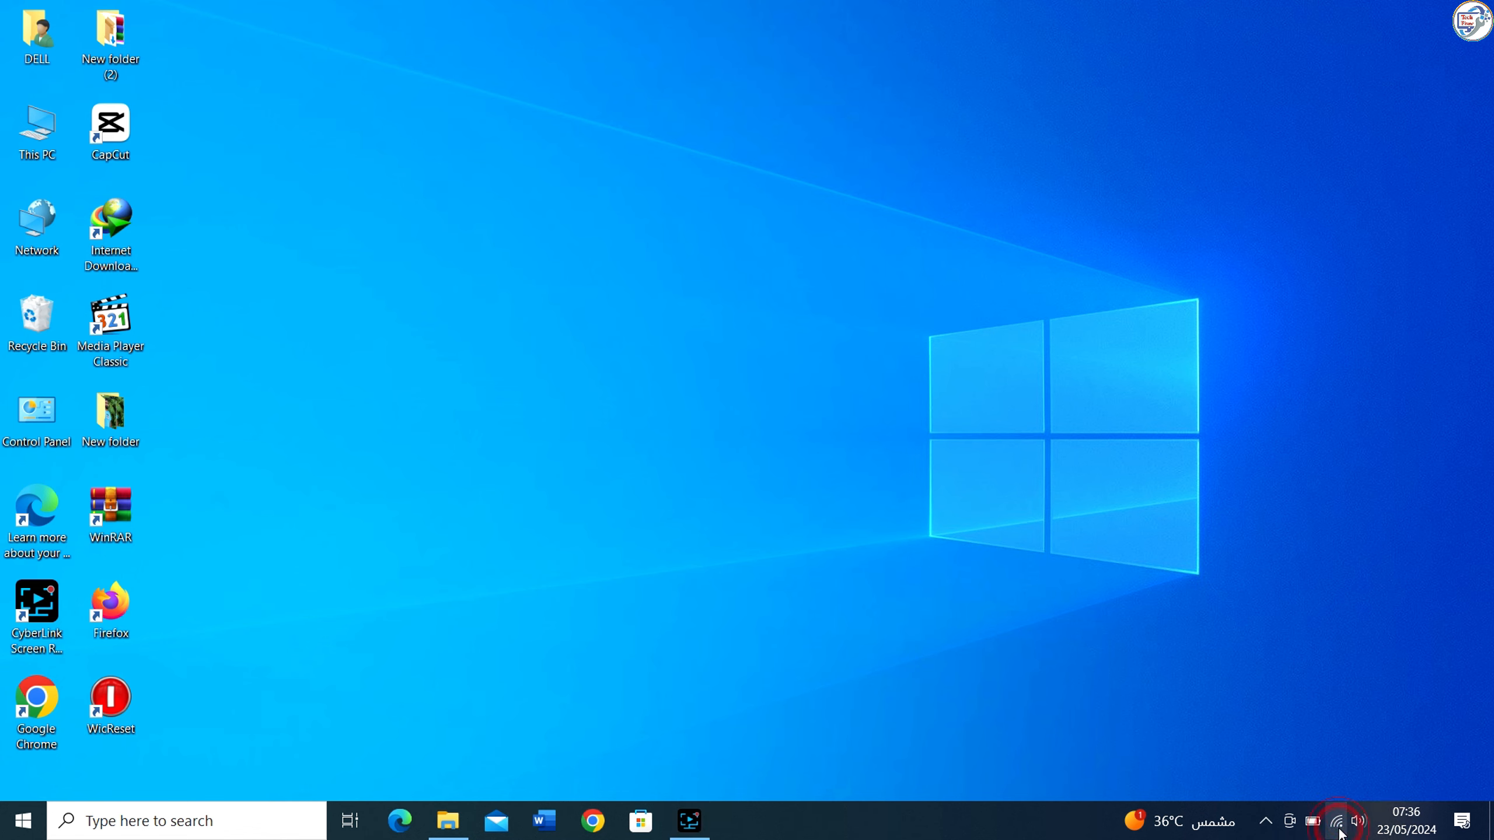
Connect to the DIRECT-aqC1-MB2100series network, choosing security-key entry instead of a PIN.
{"action": "left_click", "coordinate": [1337, 820]}
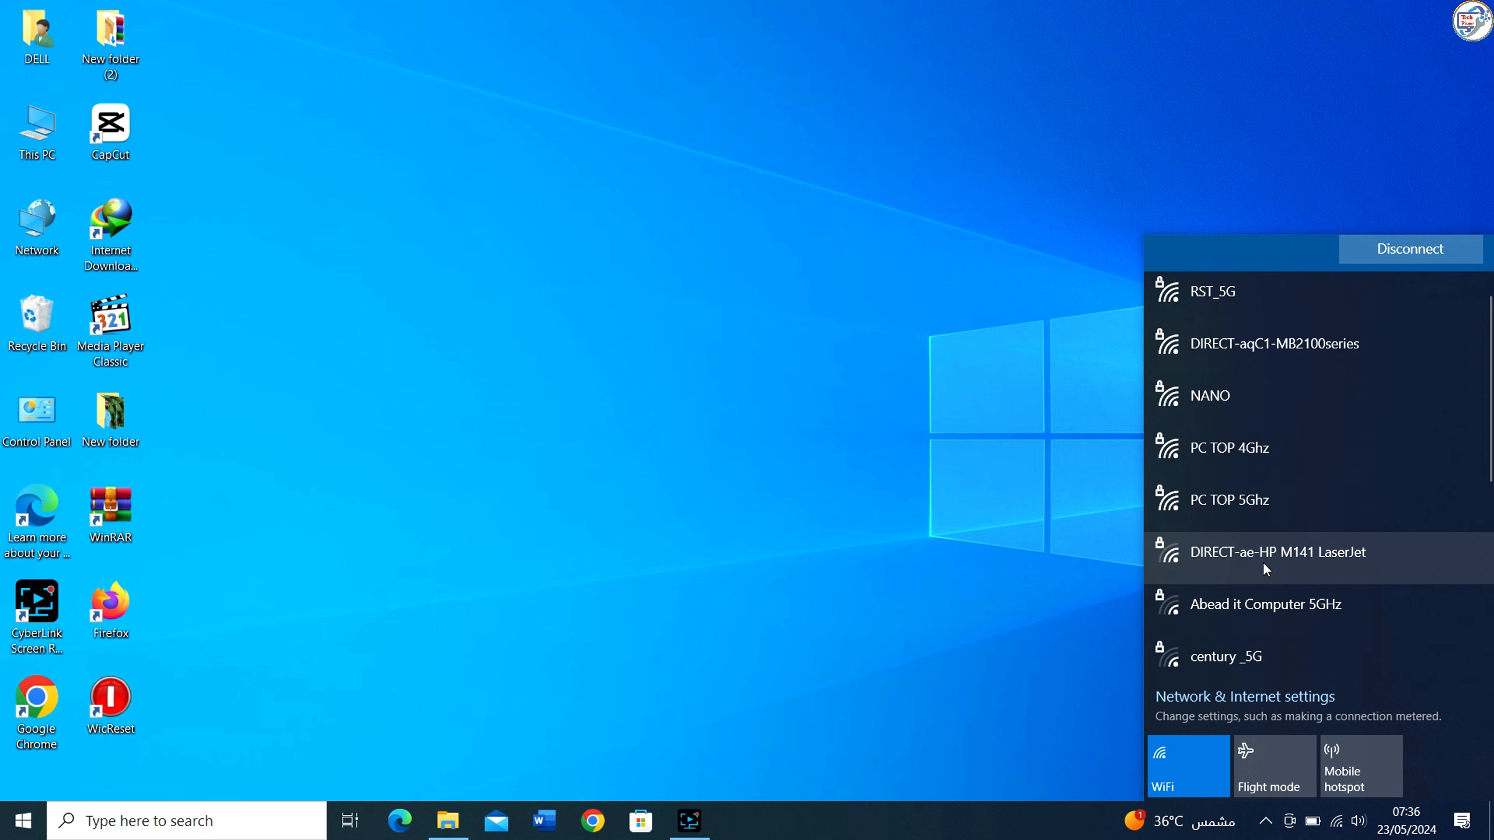
{"action": "left_click", "coordinate": [1272, 343]}
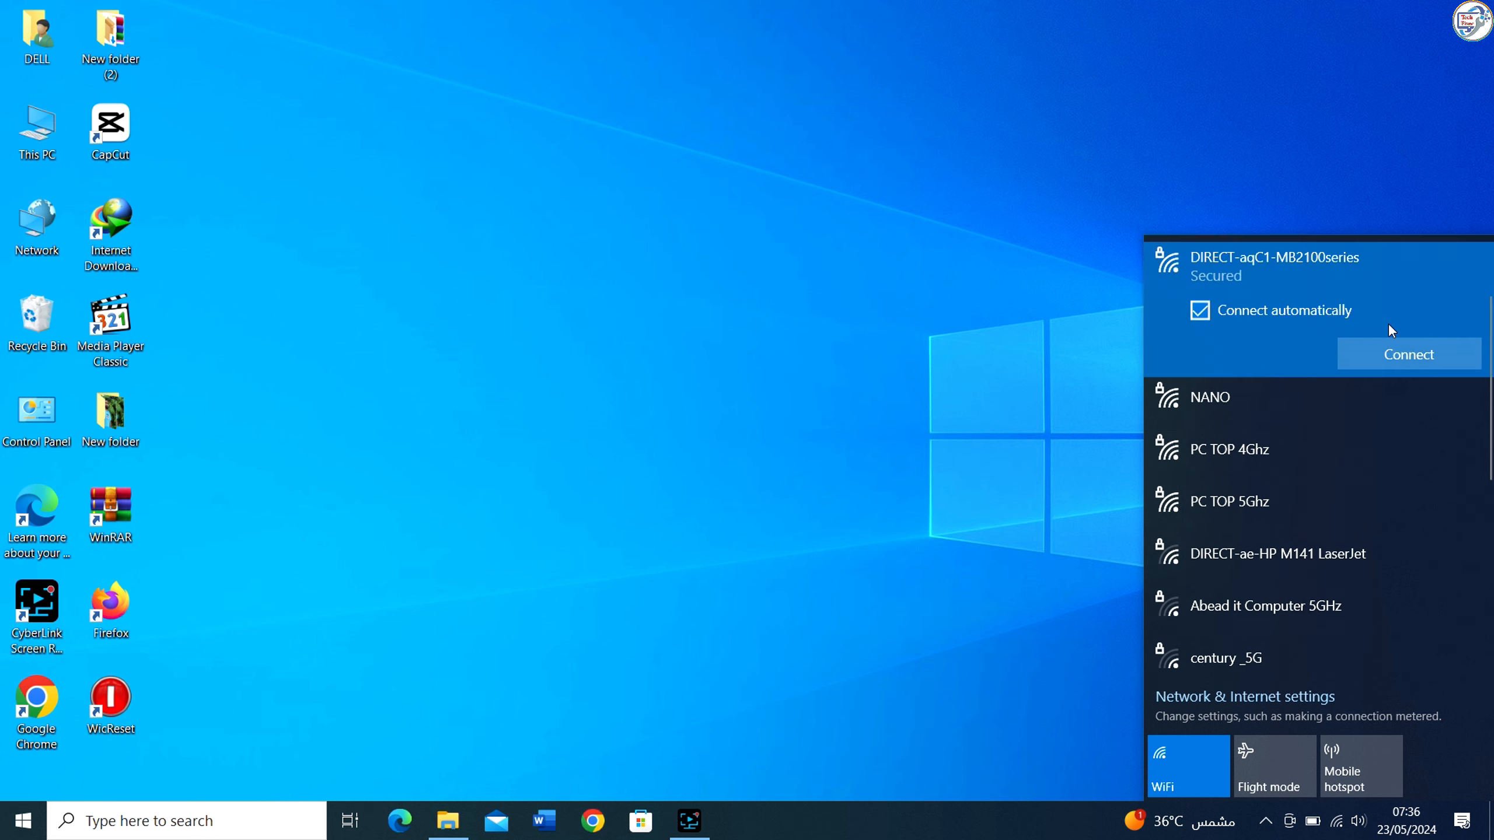
{"action": "left_click", "coordinate": [1406, 353]}
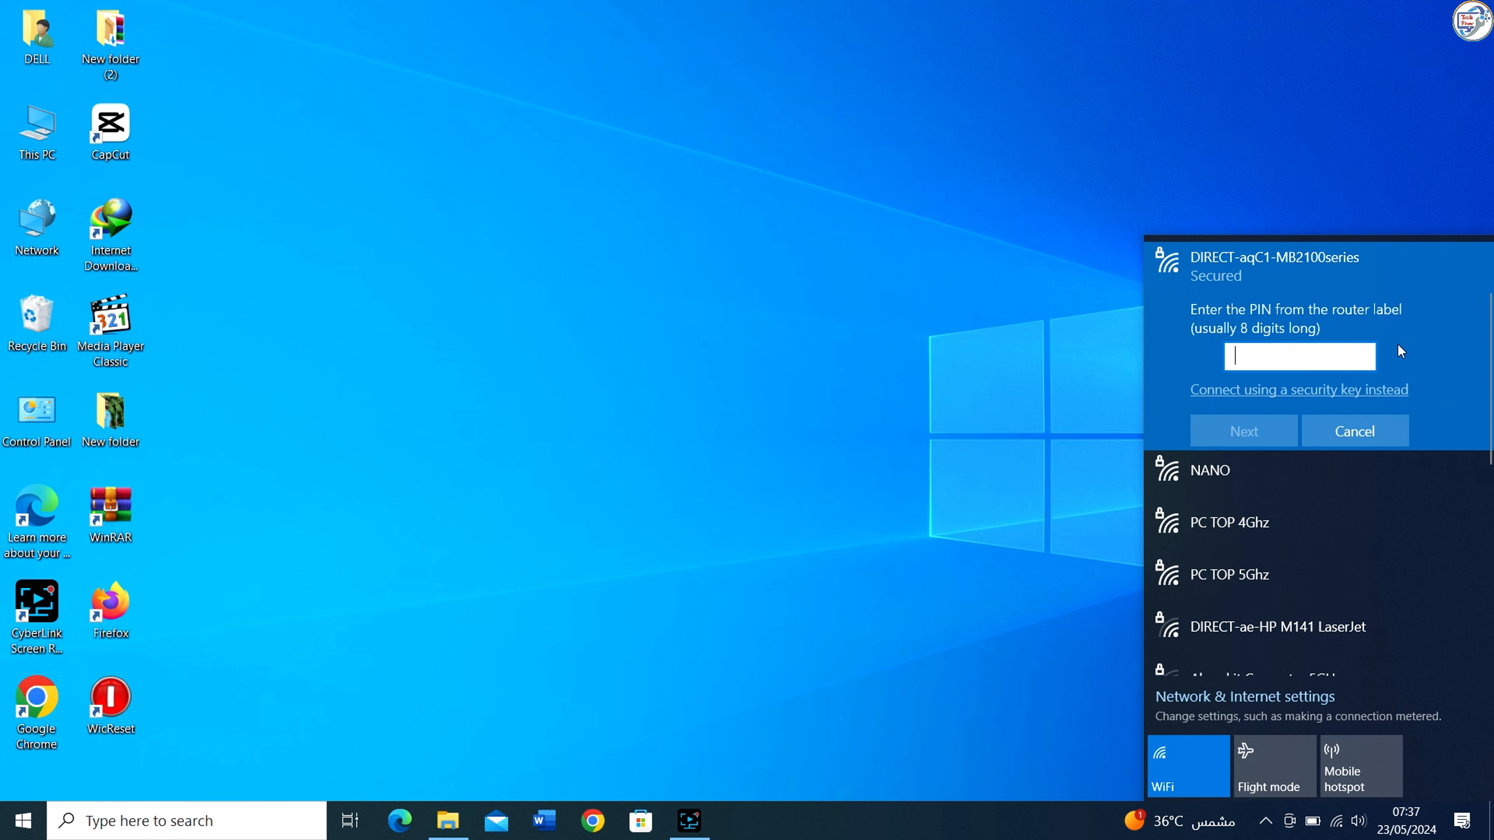
{"action": "left_click", "coordinate": [1243, 431]}
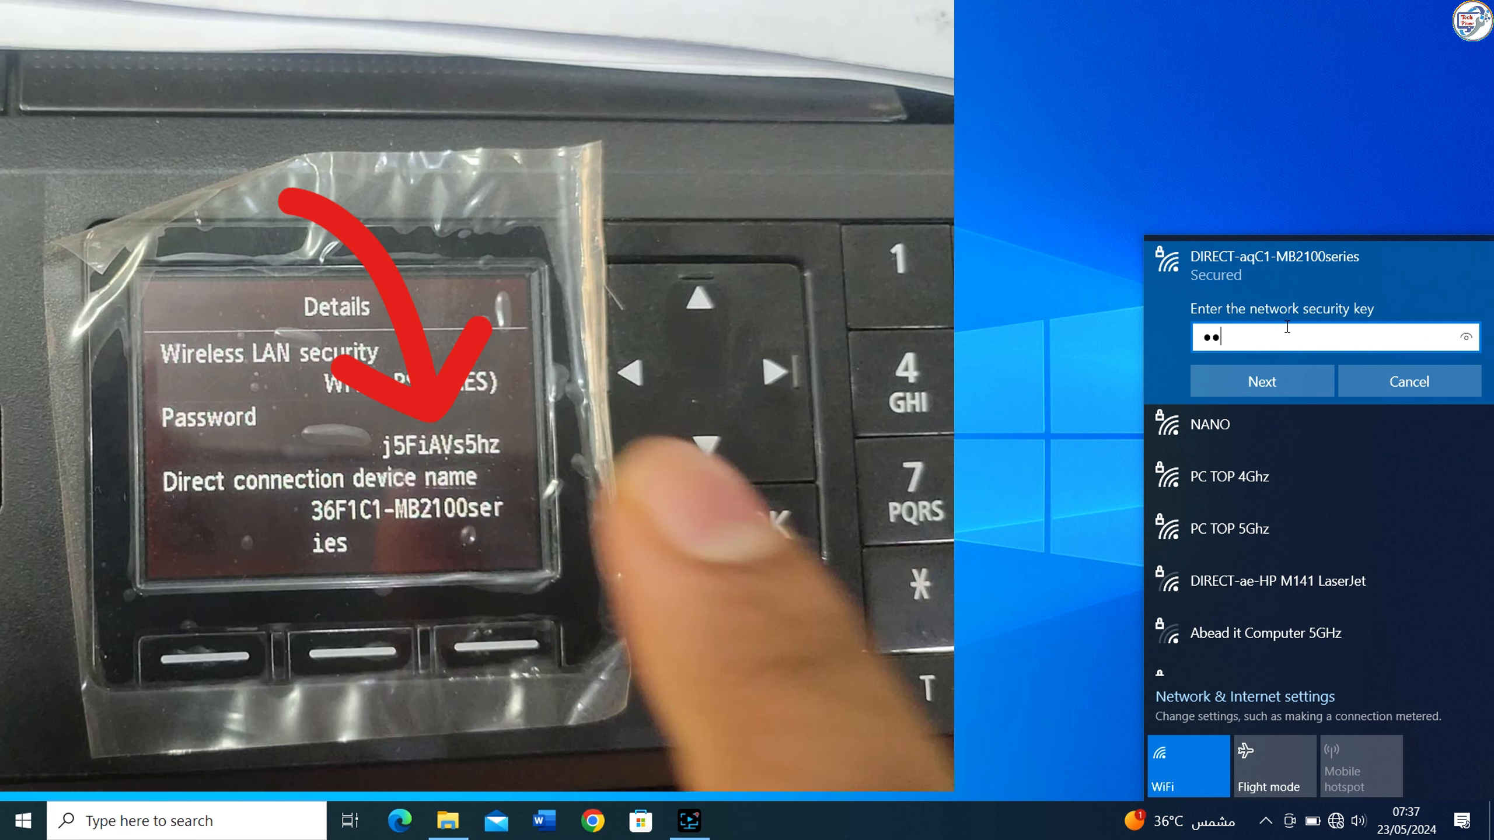
Enter the printer's password as the security key and submit it.
{"action": "type", "text": "F"}
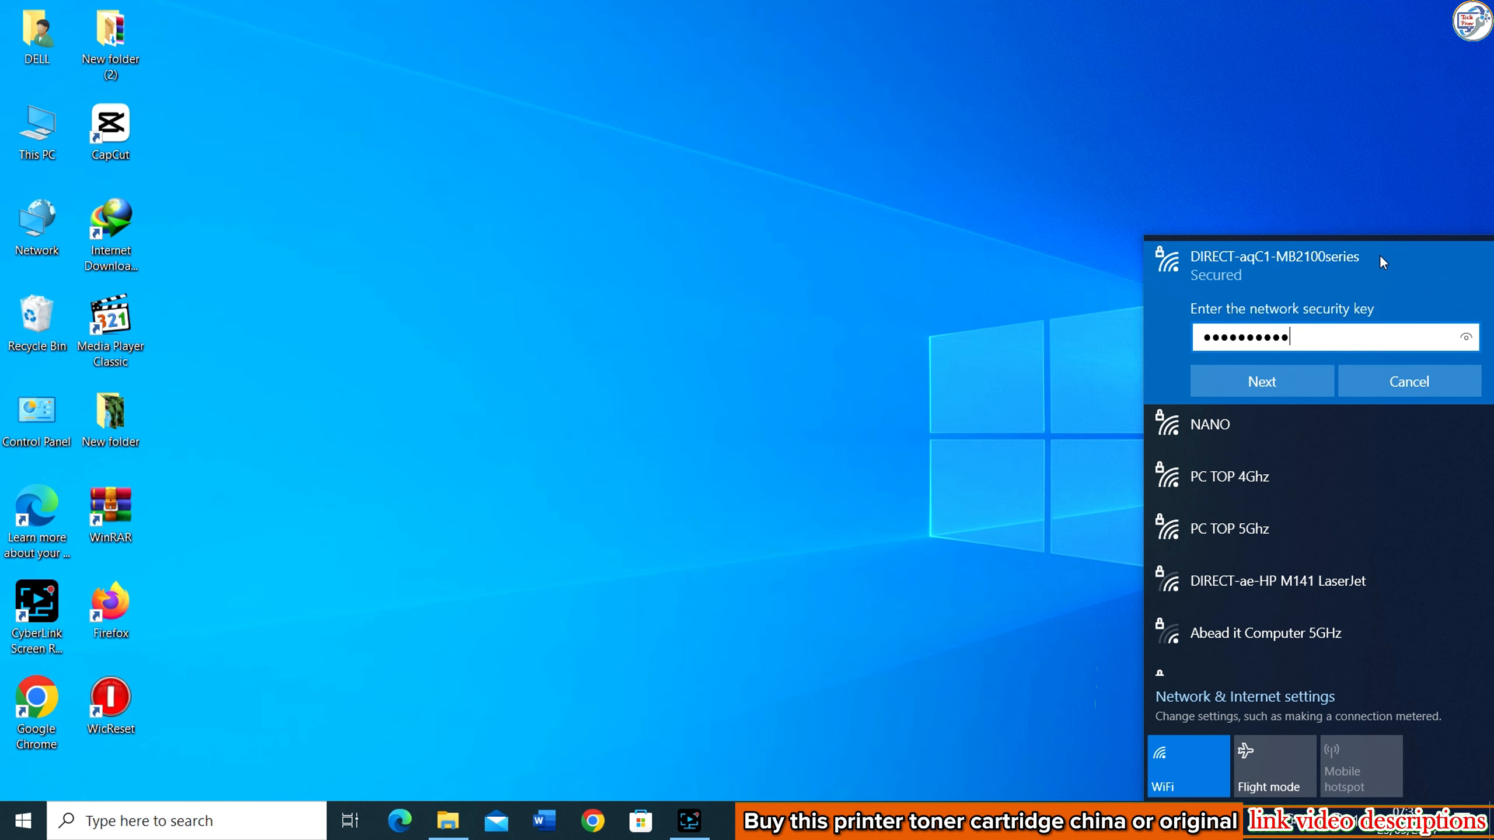
{"action": "left_click", "coordinate": [1262, 381]}
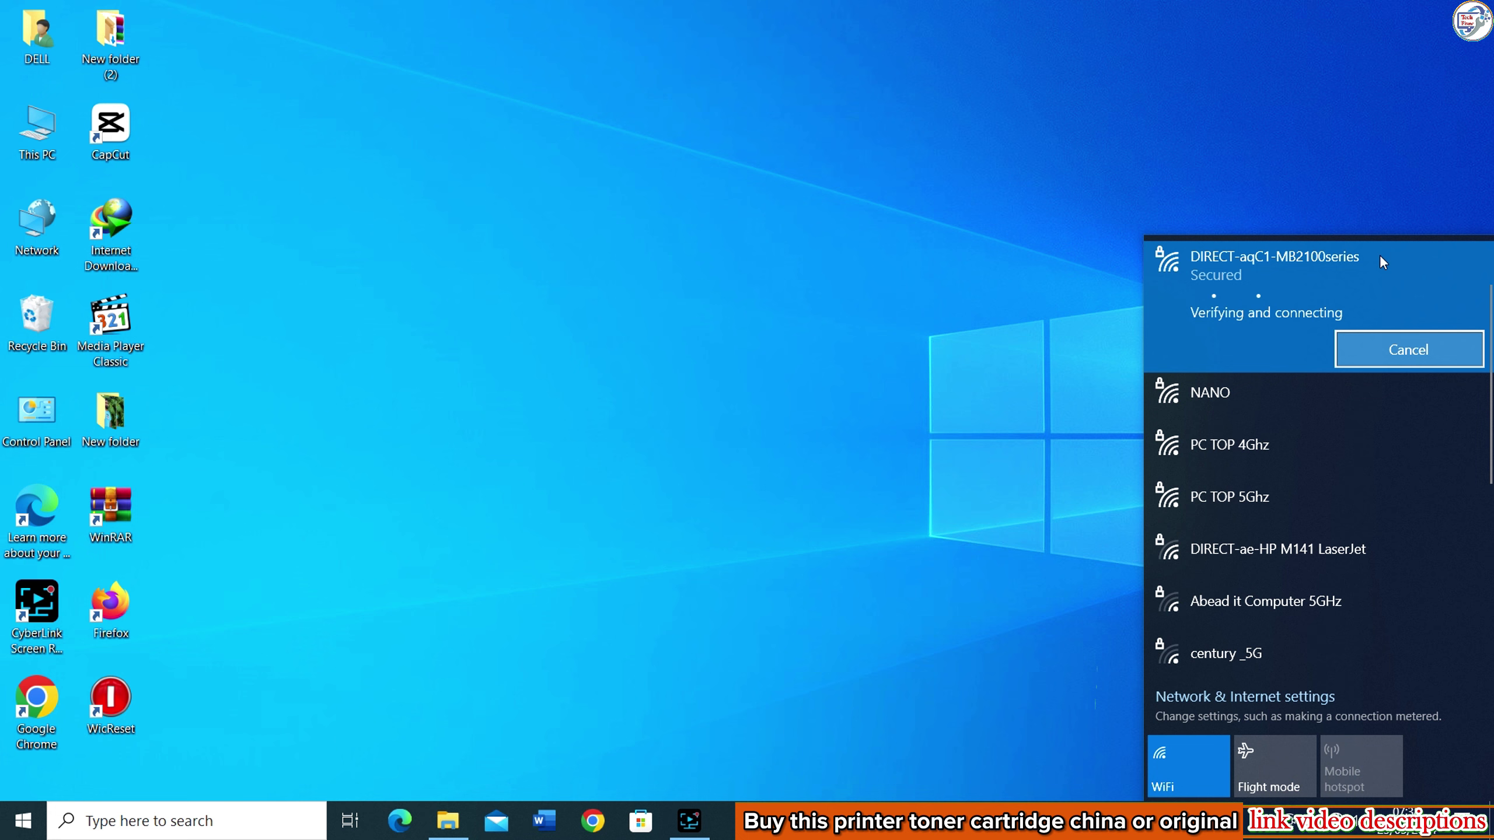